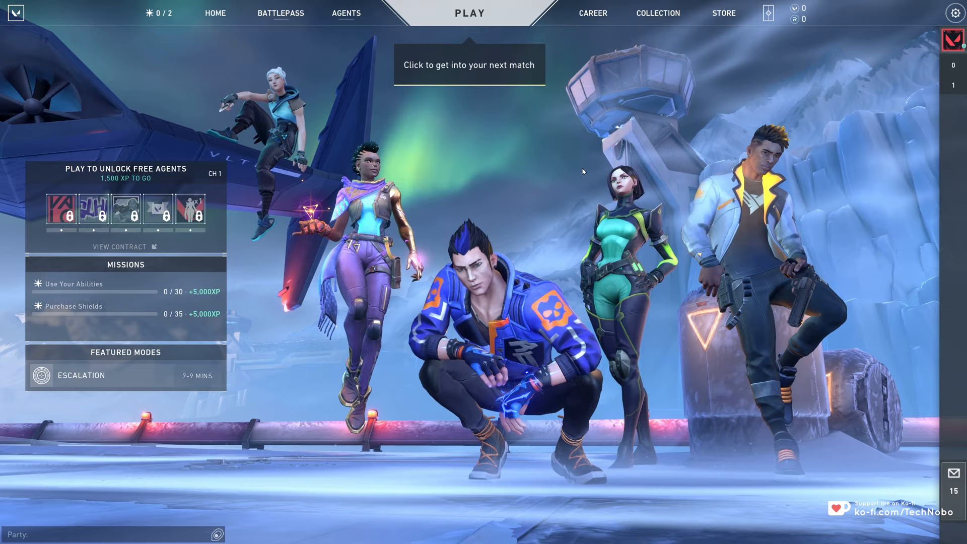
# Step: Use Open file location on the VALORANT process to reach its executable folder
pyautogui.rightClick(279, 220)
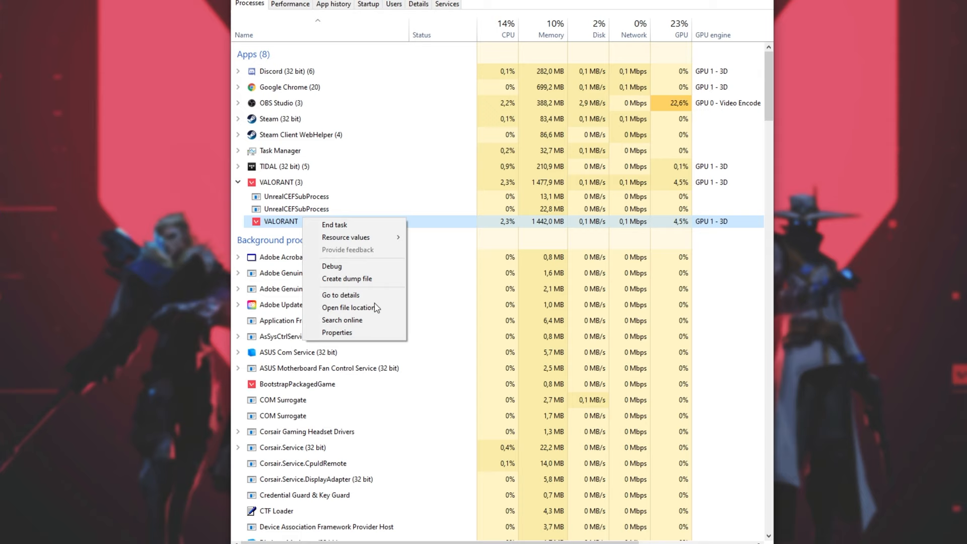
pyautogui.click(349, 308)
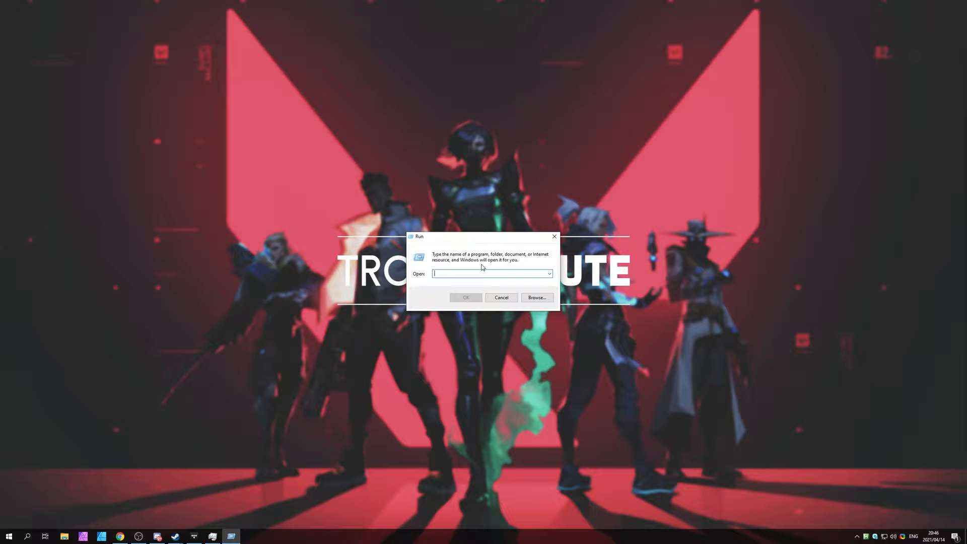
# Step: Run %programdata% and enter the Riot Games folder inside ProgramData
pyautogui.write('%progrta')
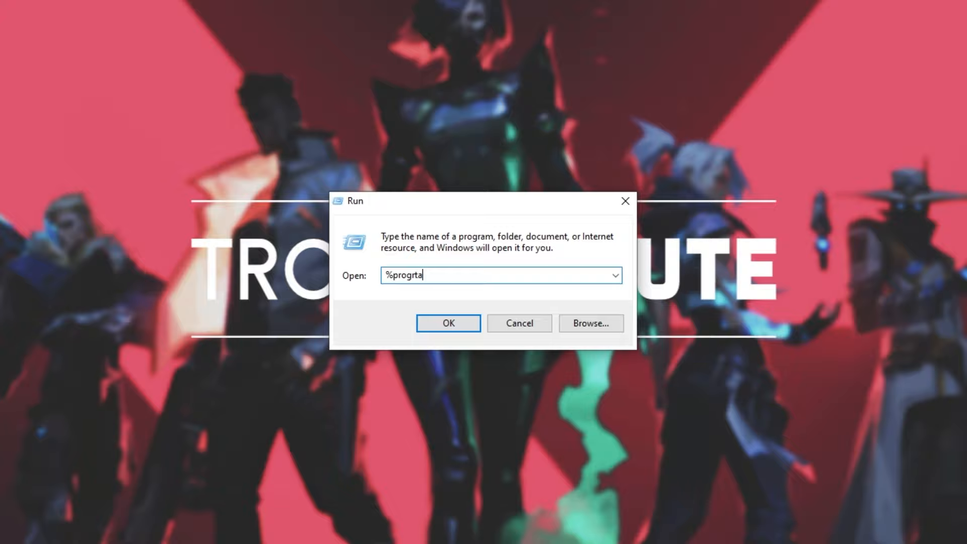
pyautogui.click(447, 323)
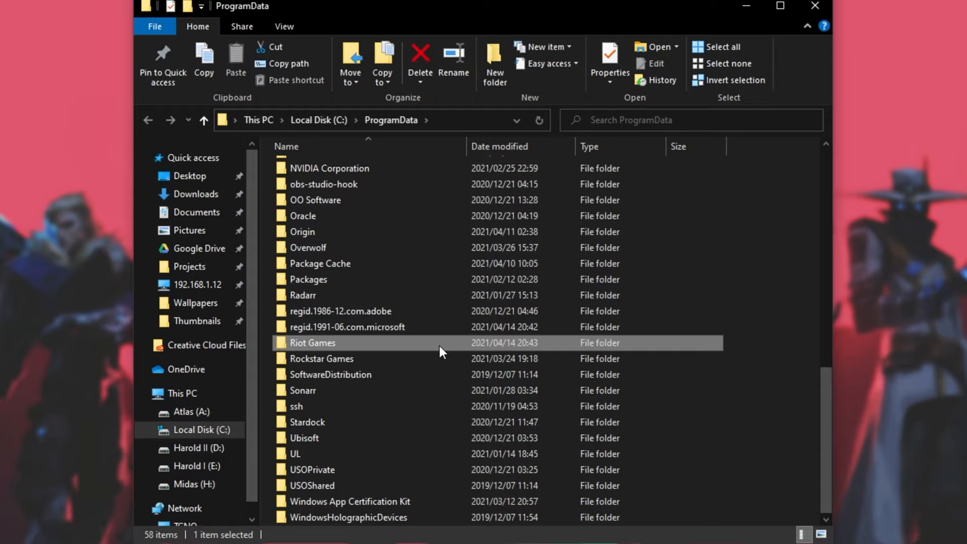
pyautogui.doubleClick(312, 343)
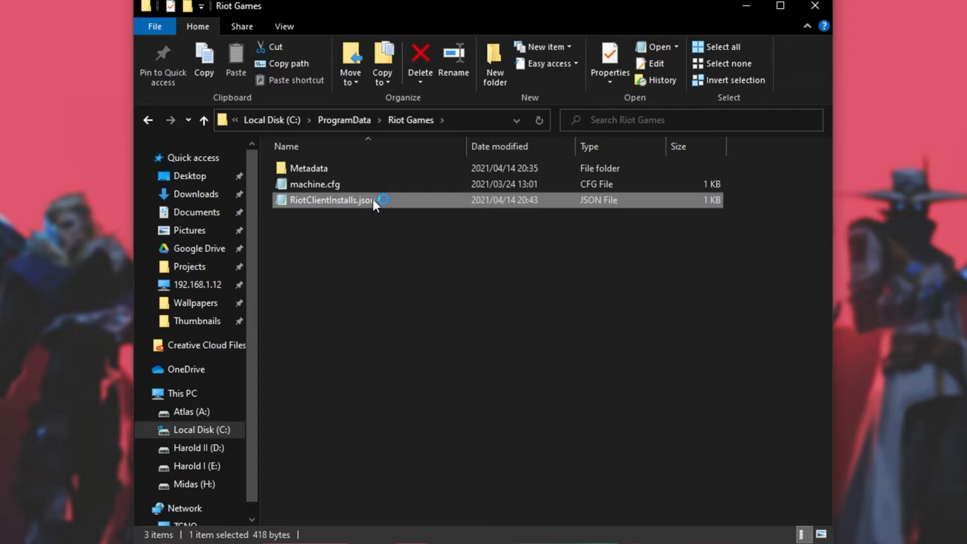
# Step: View RiotClientInstalls.json and select the old E:/Games VALORANT install path
pyautogui.doubleClick(334, 199)
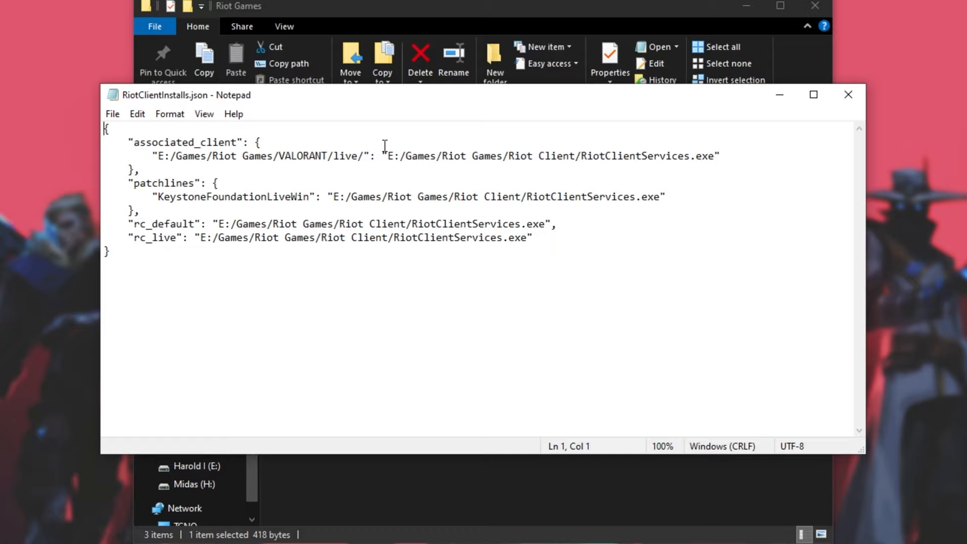
pyautogui.moveTo(153, 155); pyautogui.dragTo(370, 155)
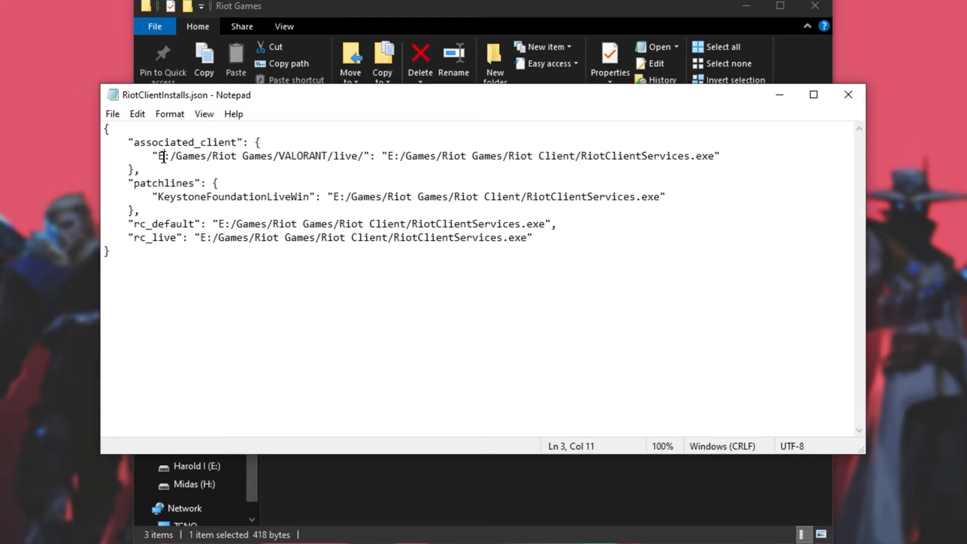
pyautogui.moveTo(387, 155); pyautogui.dragTo(713, 155)
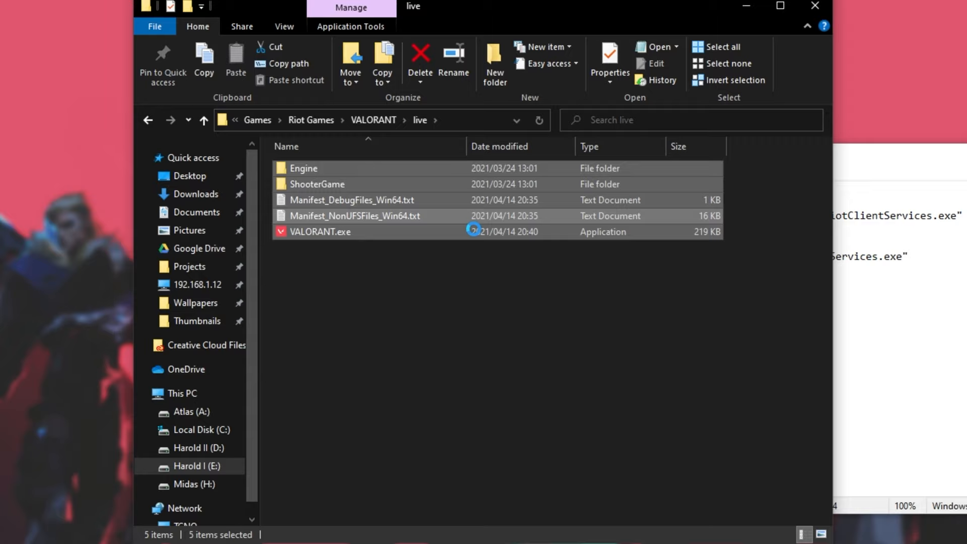
# Step: Paste the cut VALORANT folder into H:\temp and enter the moved folder
pyautogui.click(607, 56)
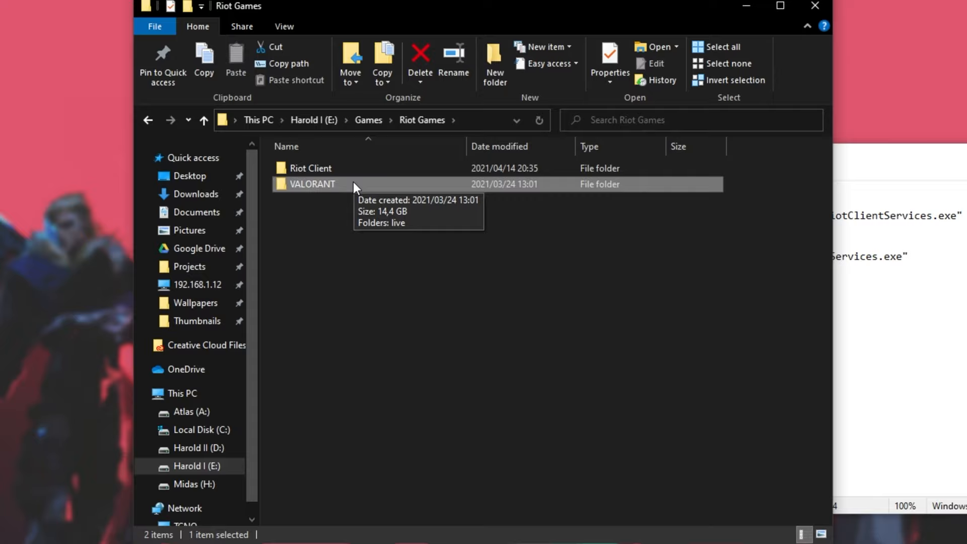
pyautogui.moveTo(293, 476)
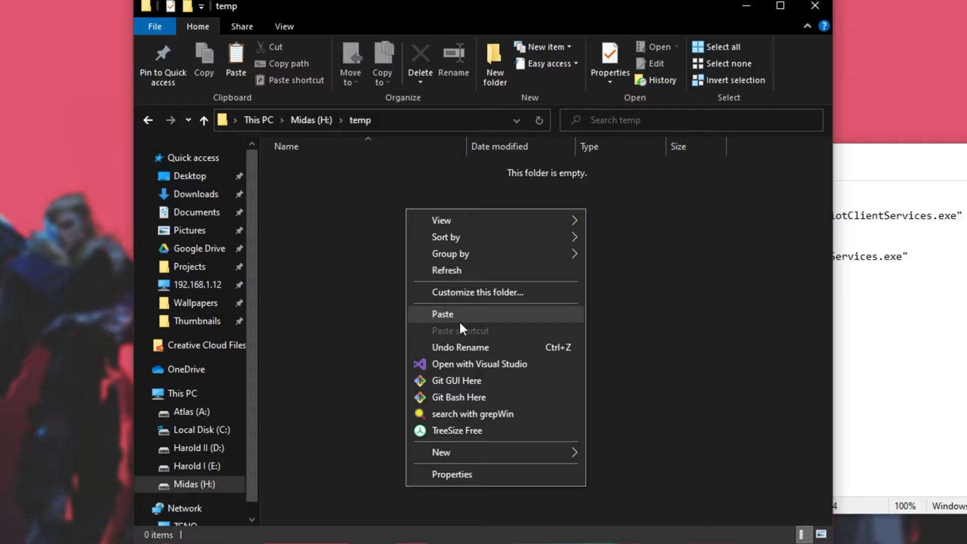
pyautogui.click(442, 314)
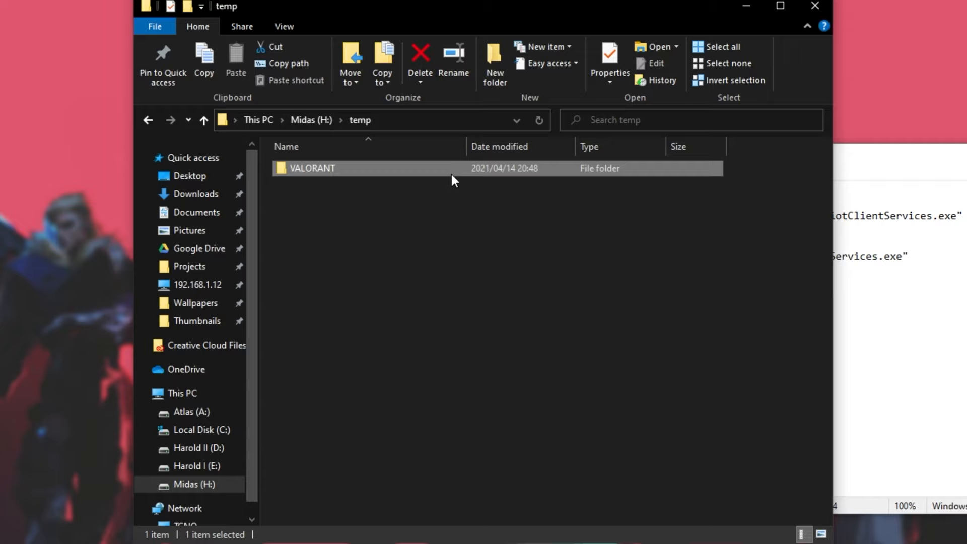
pyautogui.doubleClick(312, 169)
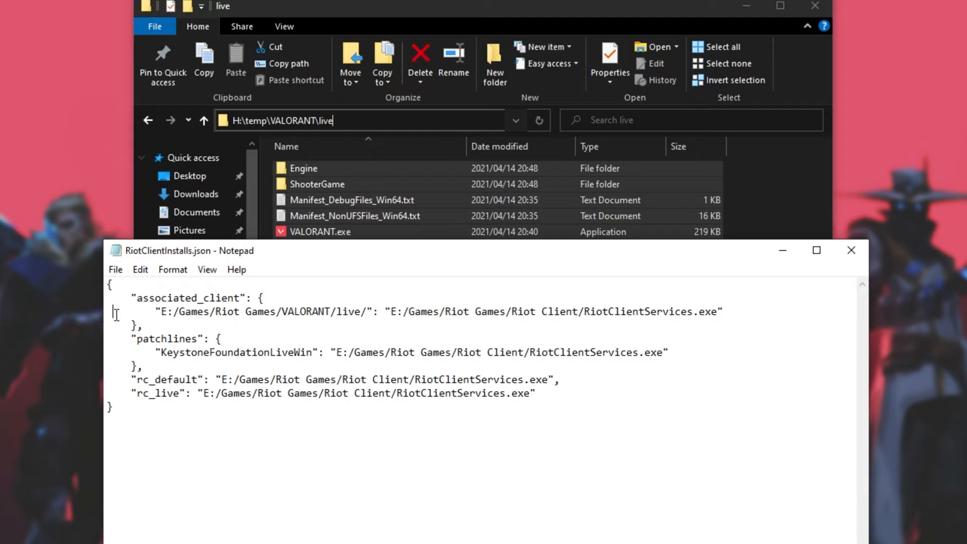
# Step: Replace the associated_client E: path with H:/temp\VALORANT\live
pyautogui.doubleClick(351, 296)
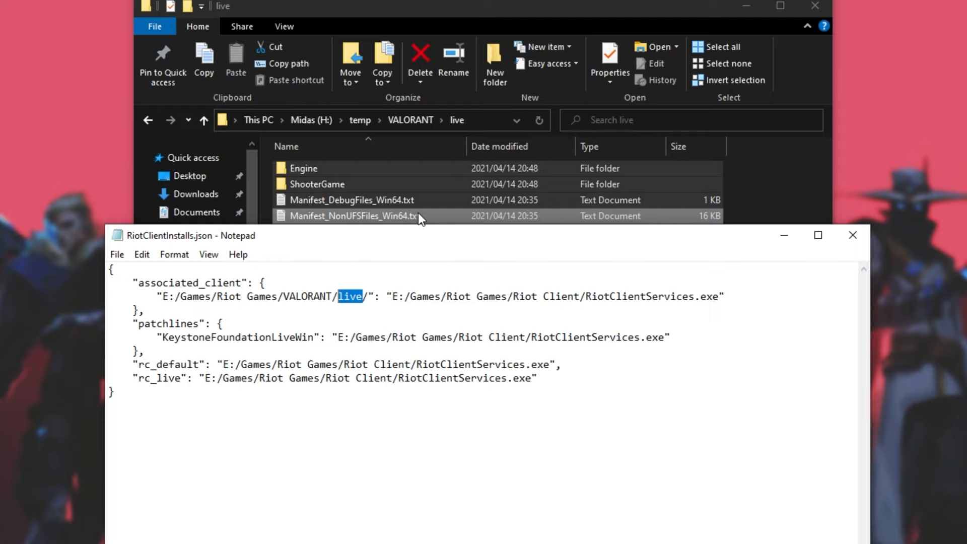
pyautogui.press('Delete')
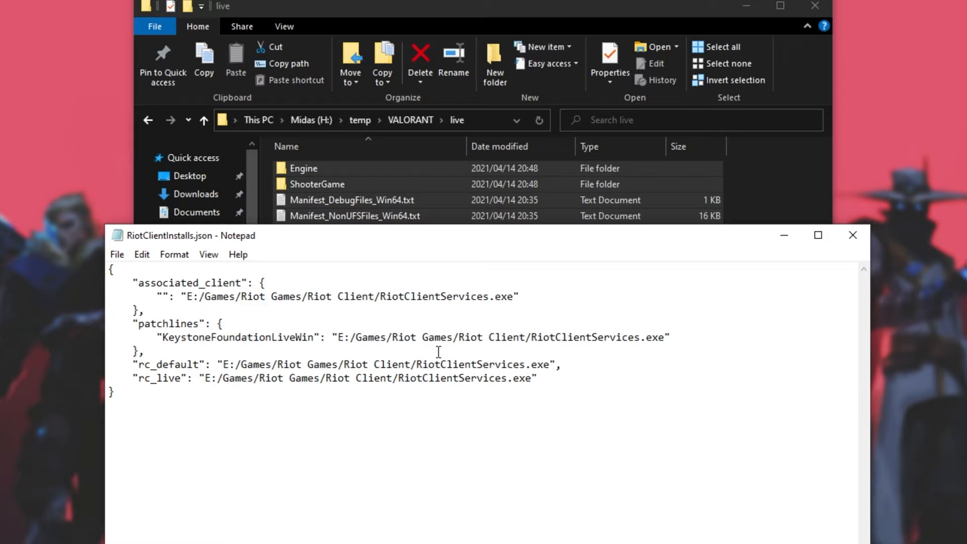
pyautogui.write('H:/temp\\VALORANT\\live')
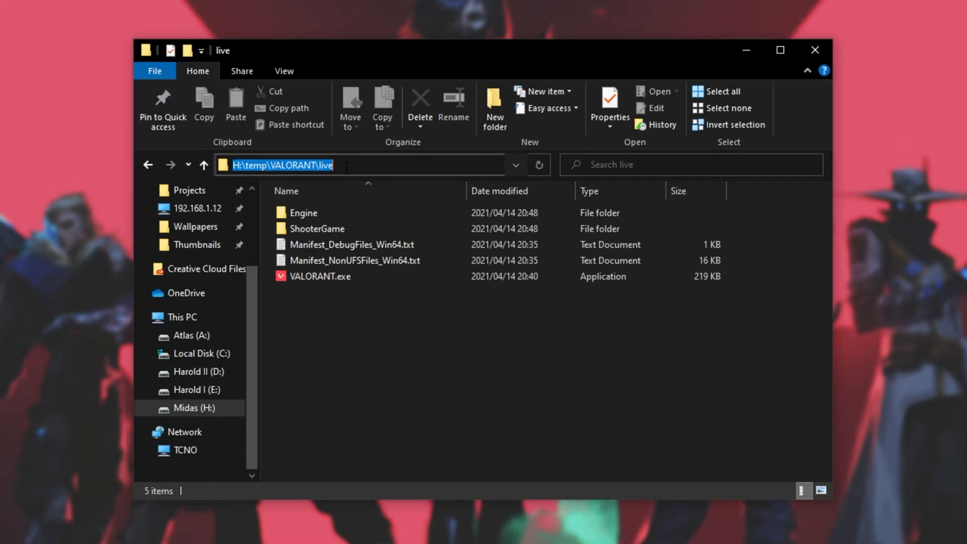
# Step: Reach Metadata > valorant.live in ProgramData and view valorant.live.product_settings.yaml
pyautogui.write('%program')
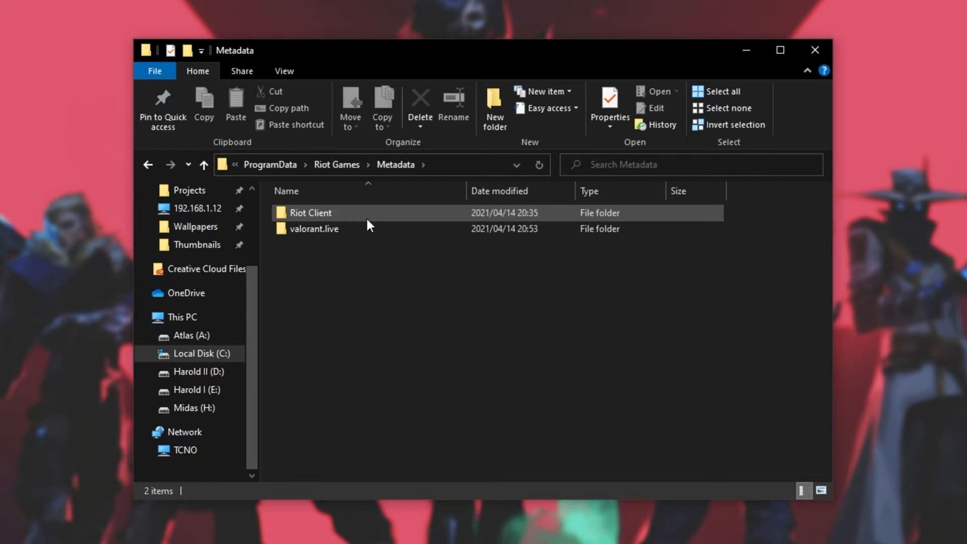
pyautogui.doubleClick(313, 228)
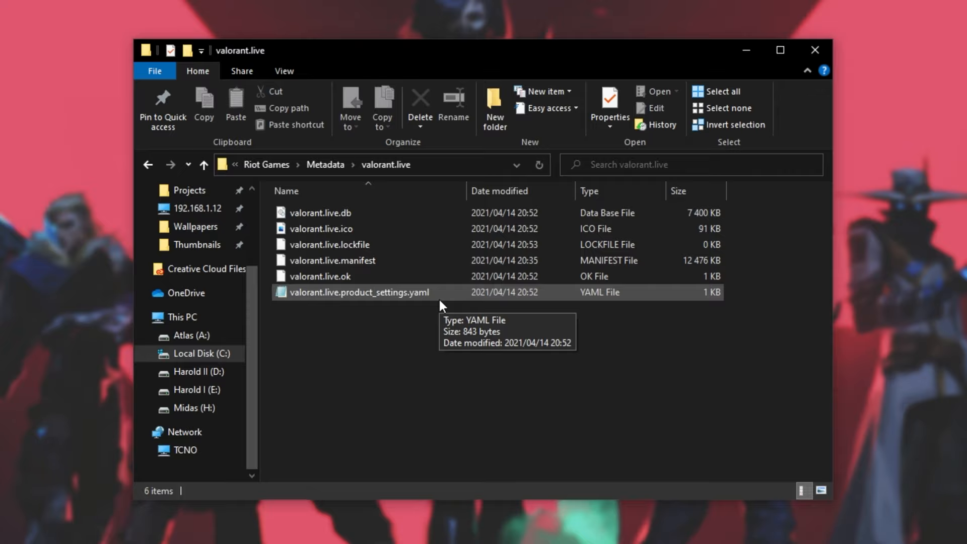
pyautogui.doubleClick(359, 292)
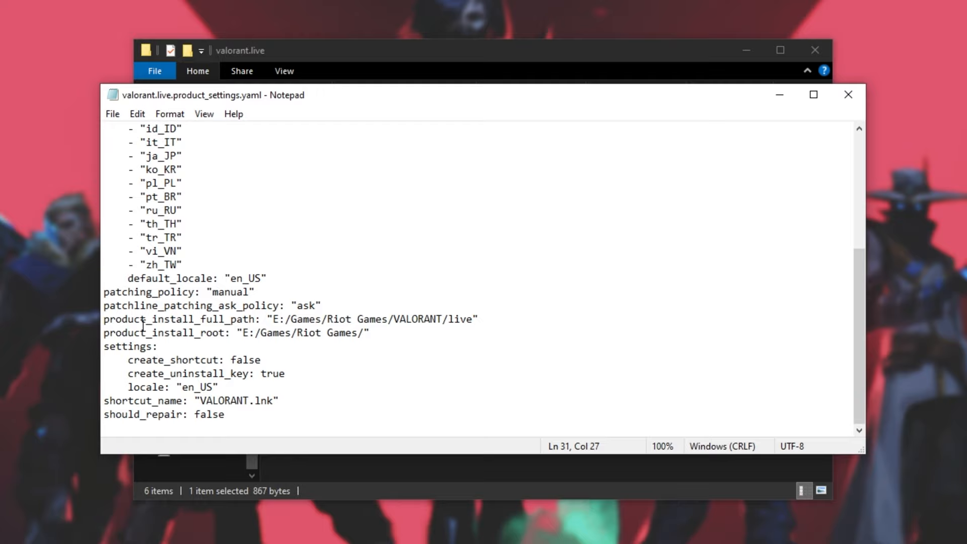
# Step: Enter H:\temp\VALORANT\live as the product_install_full_path value
pyautogui.click(270, 338)
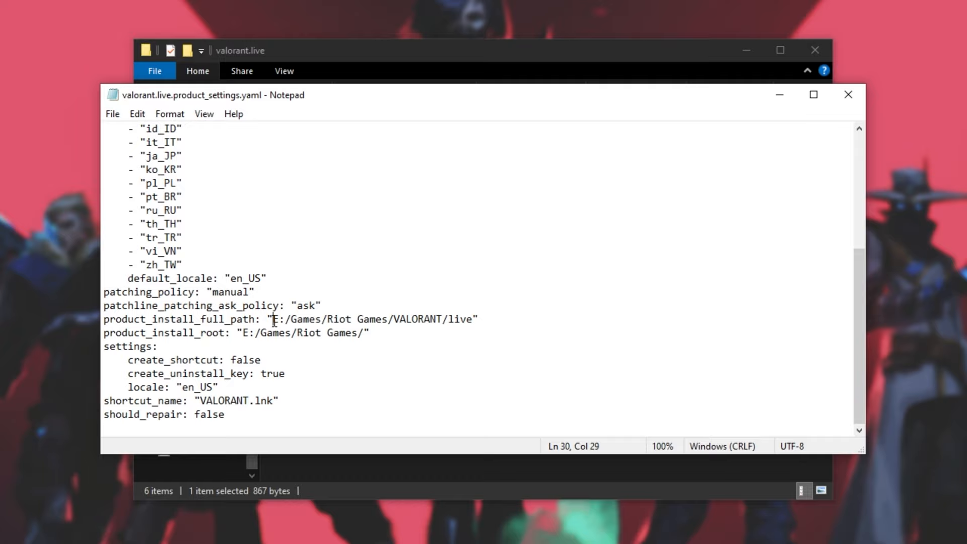
pyautogui.write('H:\\temp\\VALORANT\\live')
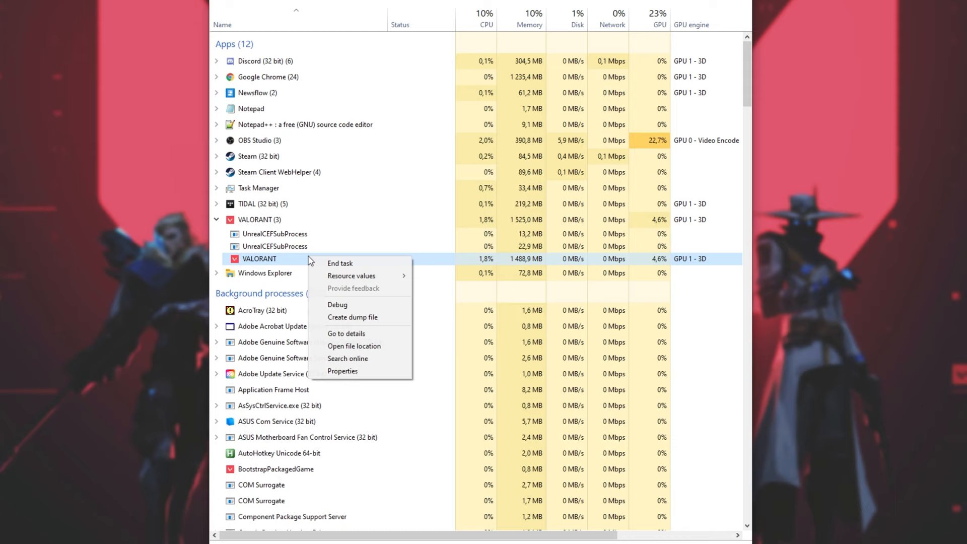
# Step: Confirm the running game's Win64 folder is on H:, then close Explorer and Task Manager
pyautogui.click(353, 345)
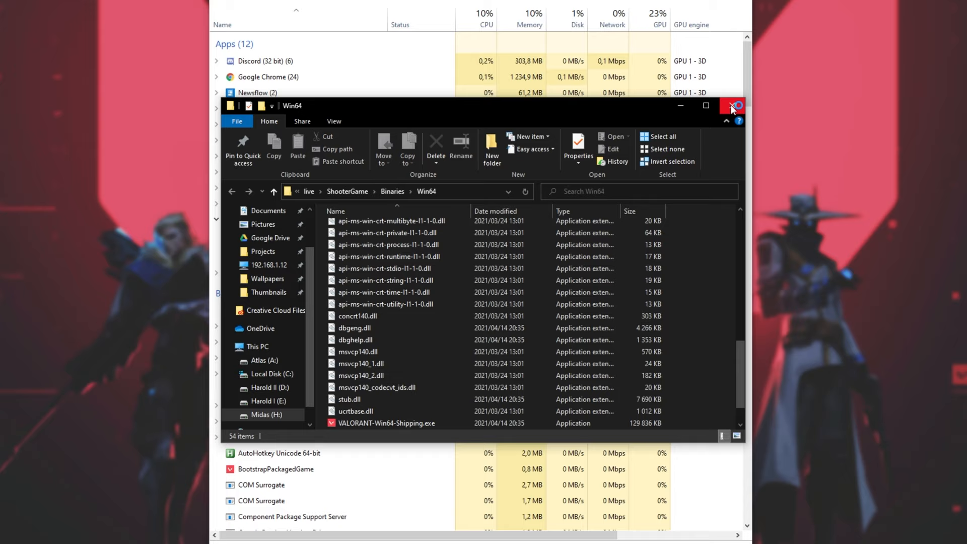
pyautogui.click(733, 106)
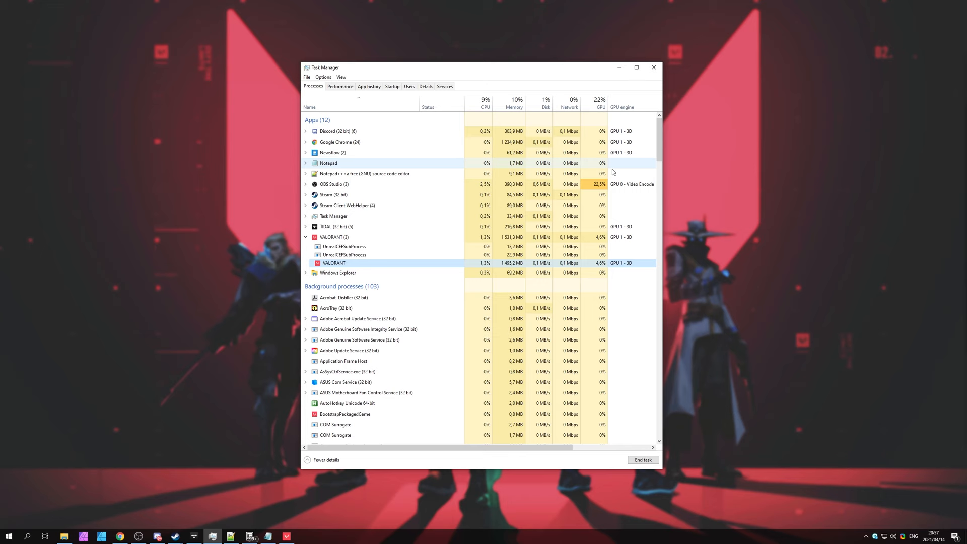
pyautogui.click(653, 68)
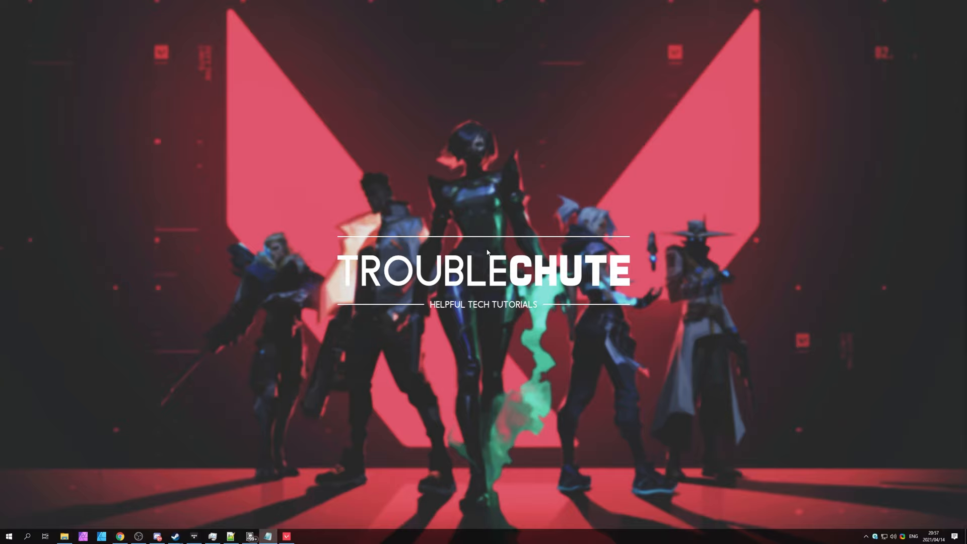
pyautogui.moveTo(328, 493)
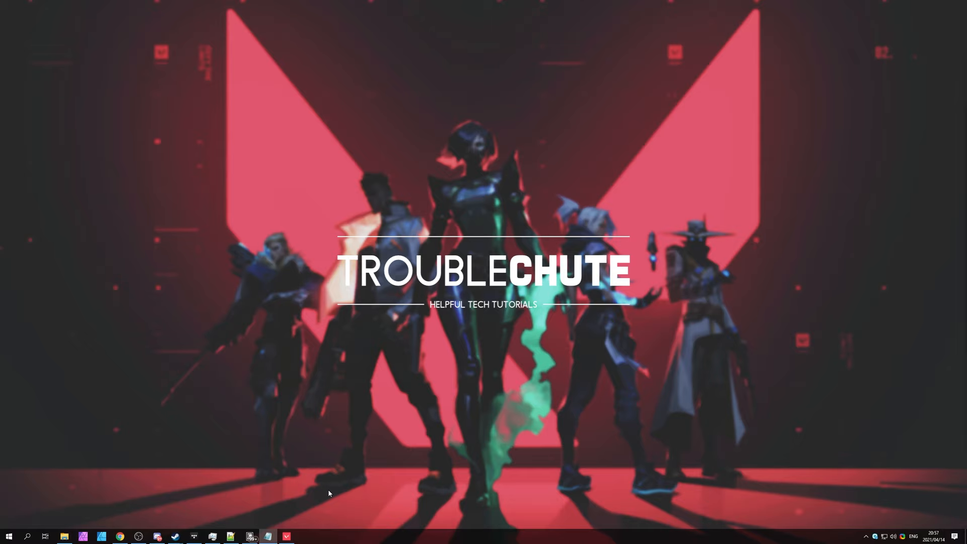